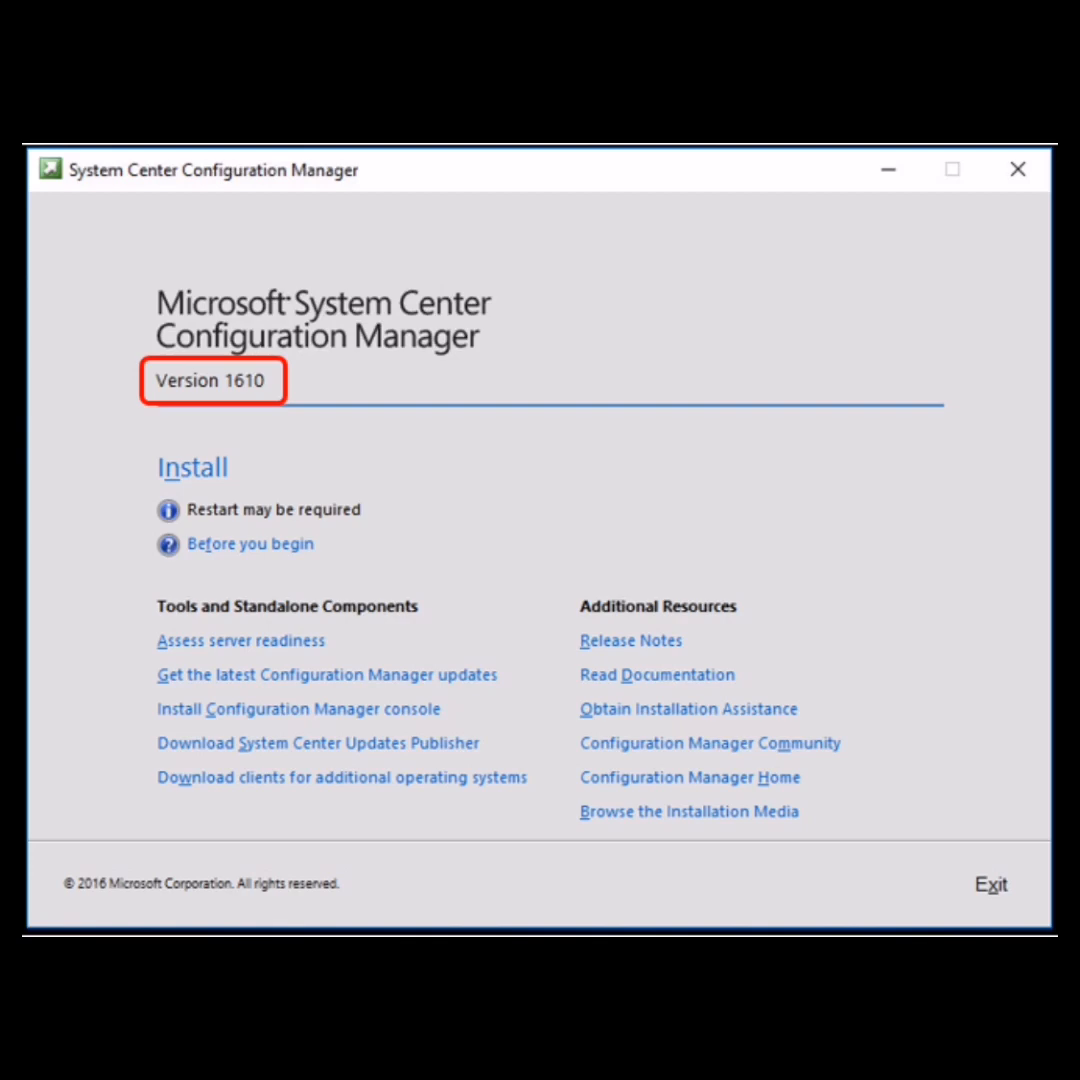
Launch the Configuration Manager 1610 installation from the splash screen's Install link.
{"action": "left_click", "coordinate": [192, 468]}
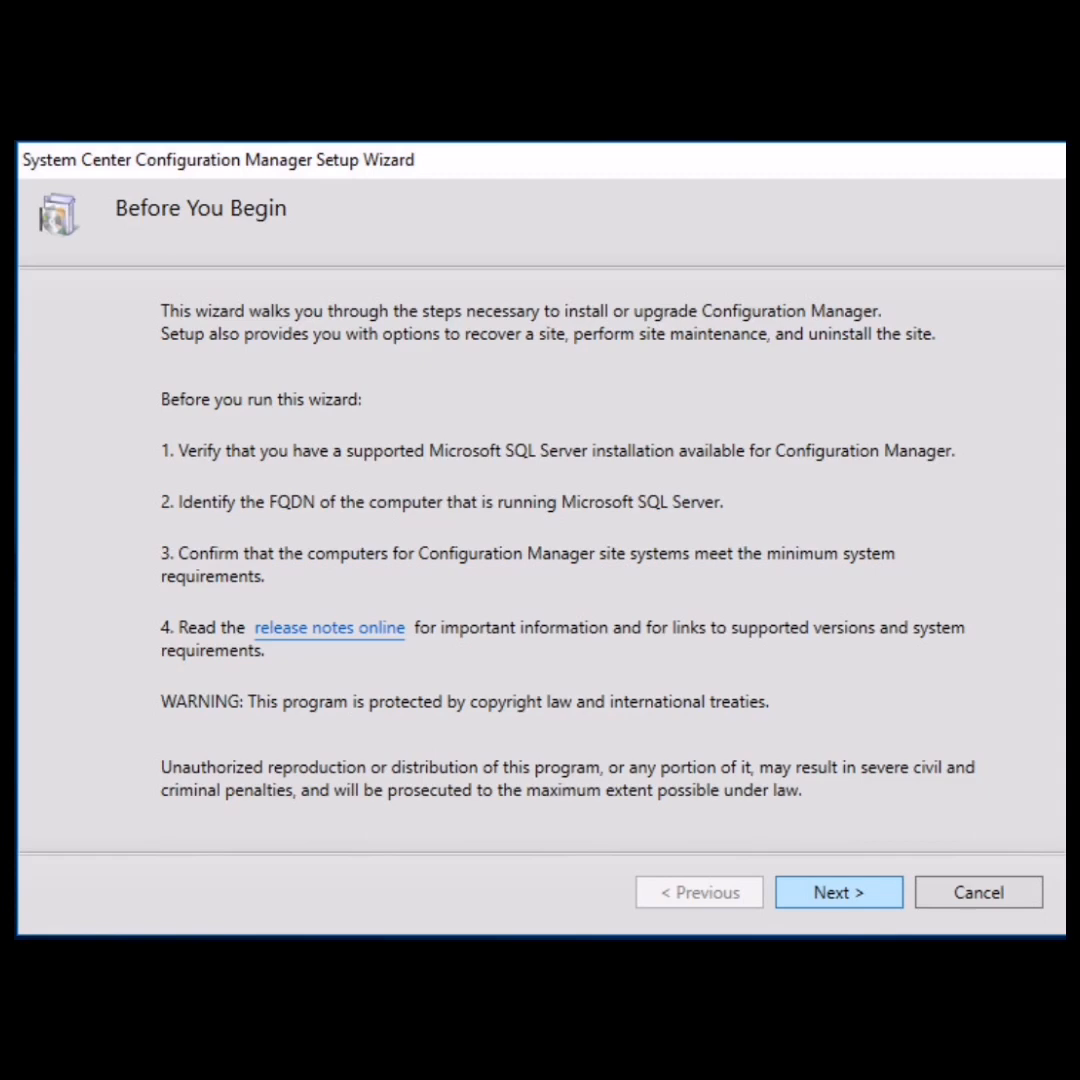
Choose Recover a site with server and database recovery both from C:\DR\BackUp\SCBBackup.
{"action": "left_click", "coordinate": [838, 892]}
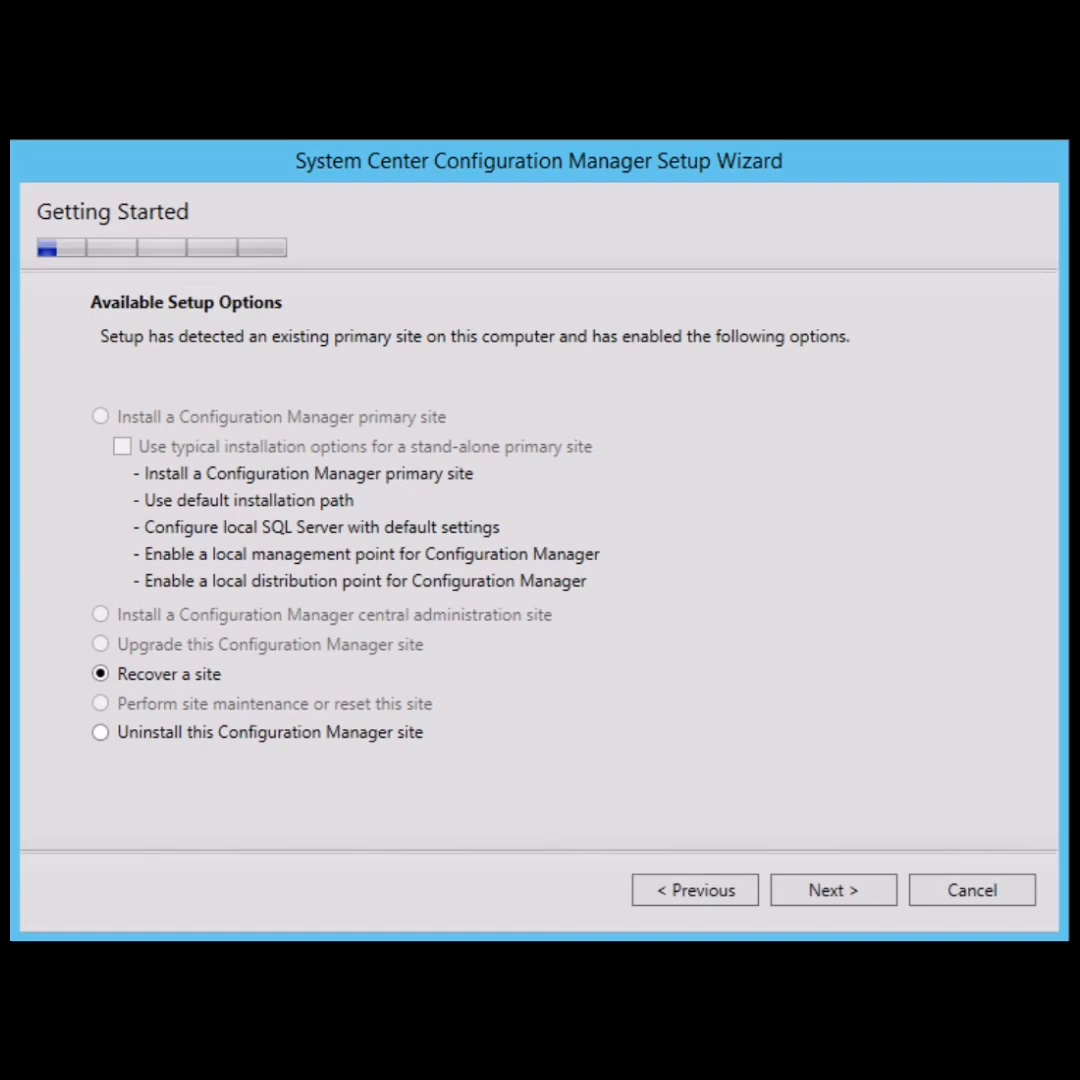
{"action": "left_click", "coordinate": [832, 888]}
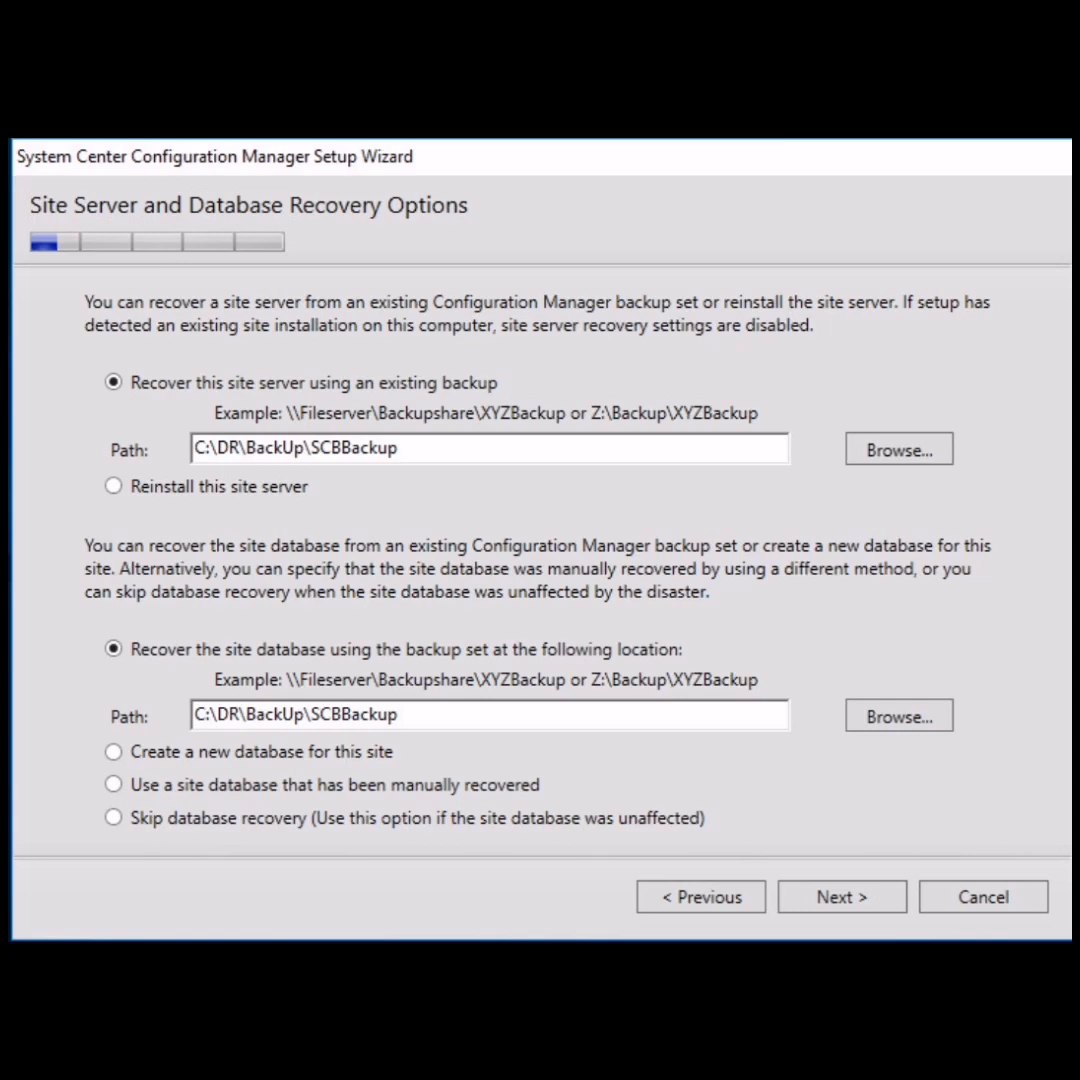
Confirm primary site recovery, keep the evaluation edition, and accept all product license terms.
{"action": "left_click", "coordinate": [840, 896]}
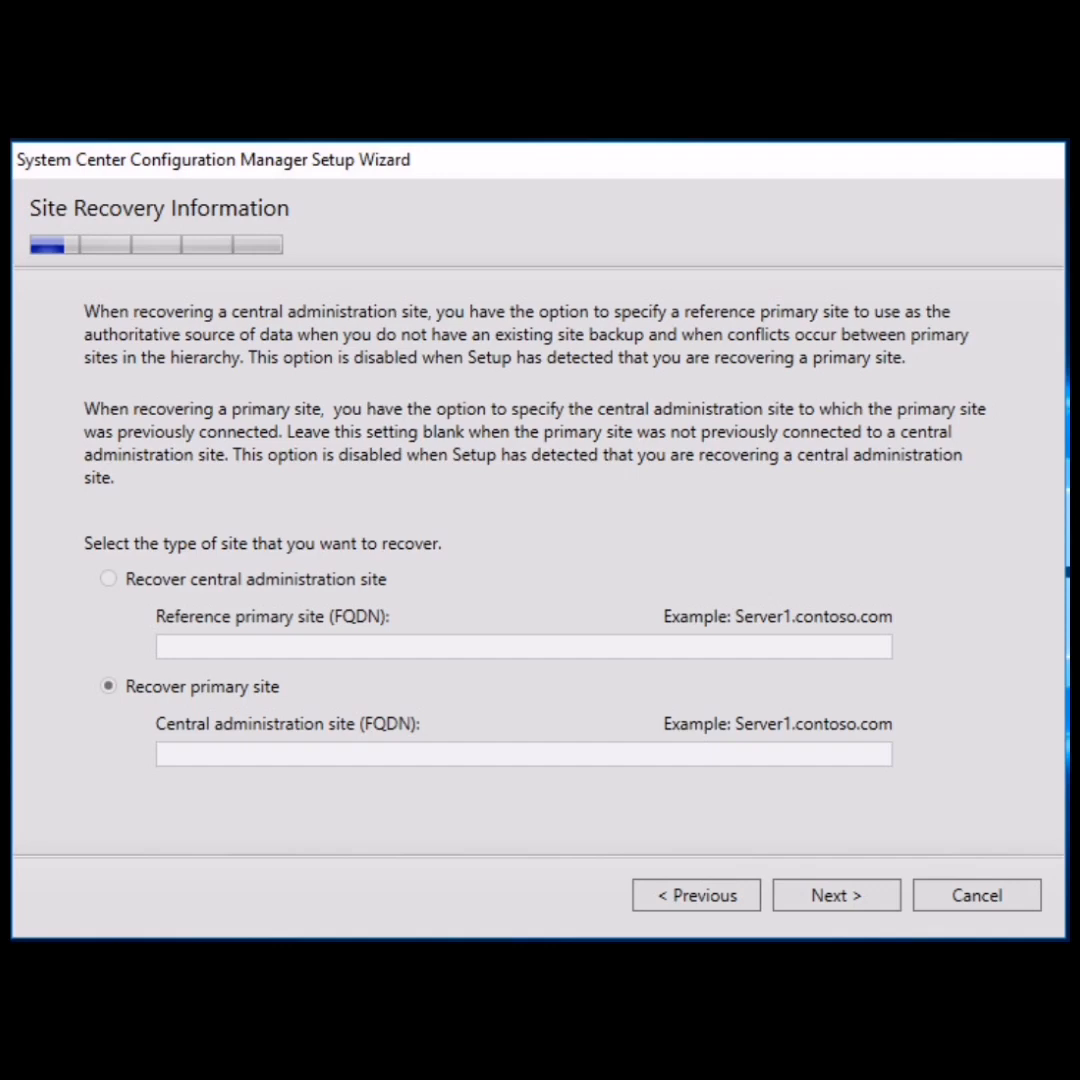
{"action": "left_click", "coordinate": [836, 894]}
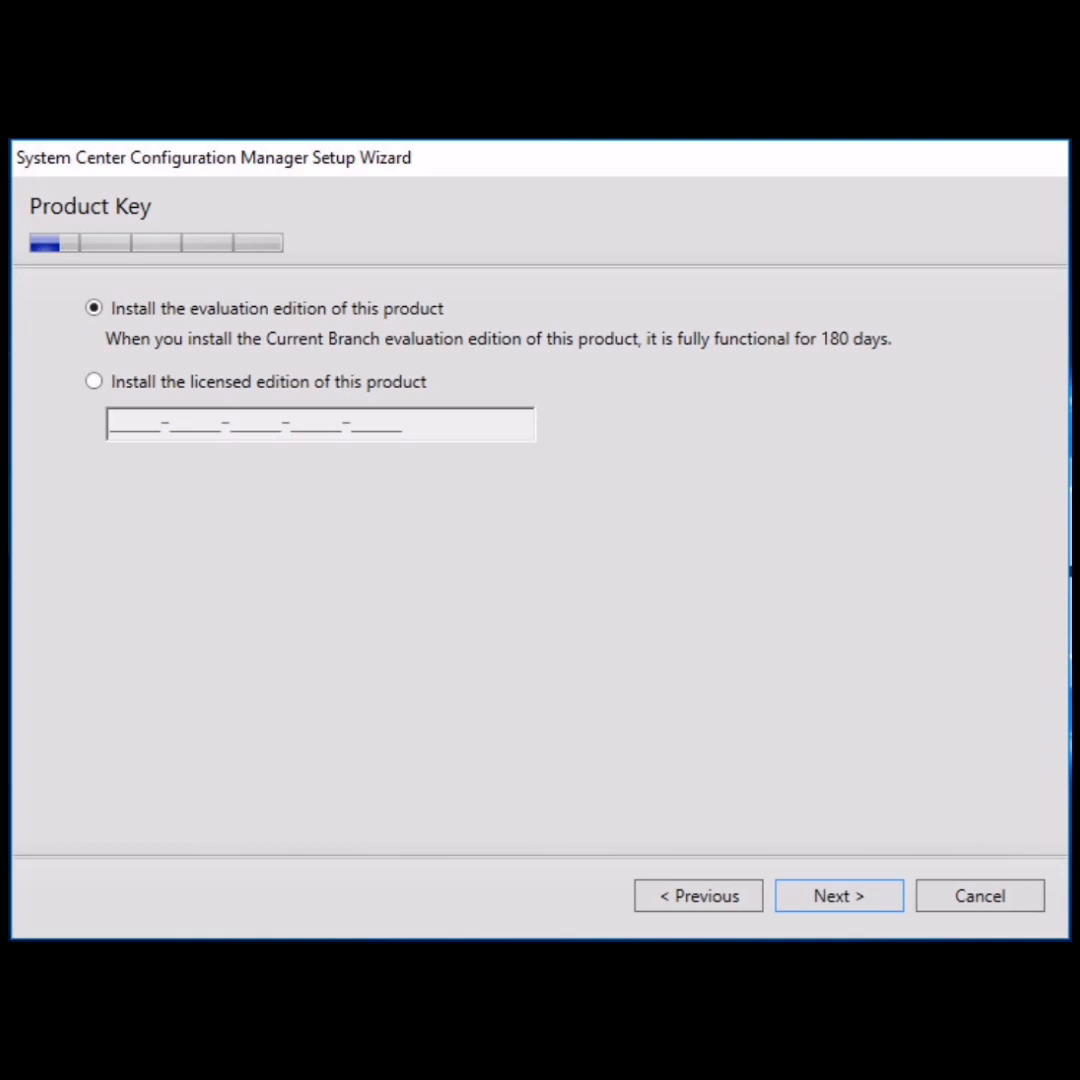
{"action": "left_click", "coordinate": [838, 896]}
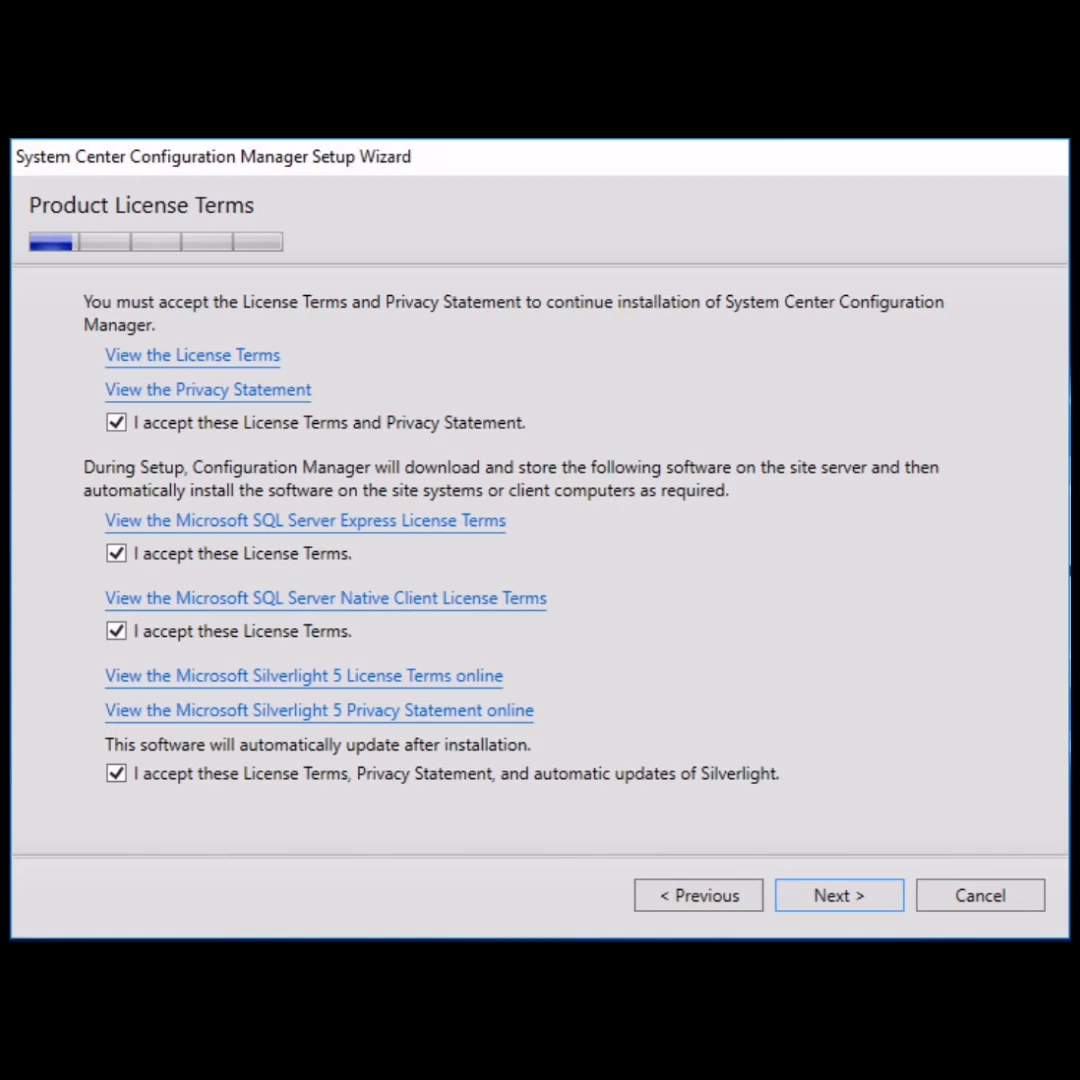
Use previously downloaded prerequisites from C:\DR\RF and keep site code SCB and installation folder.
{"action": "left_click", "coordinate": [838, 894]}
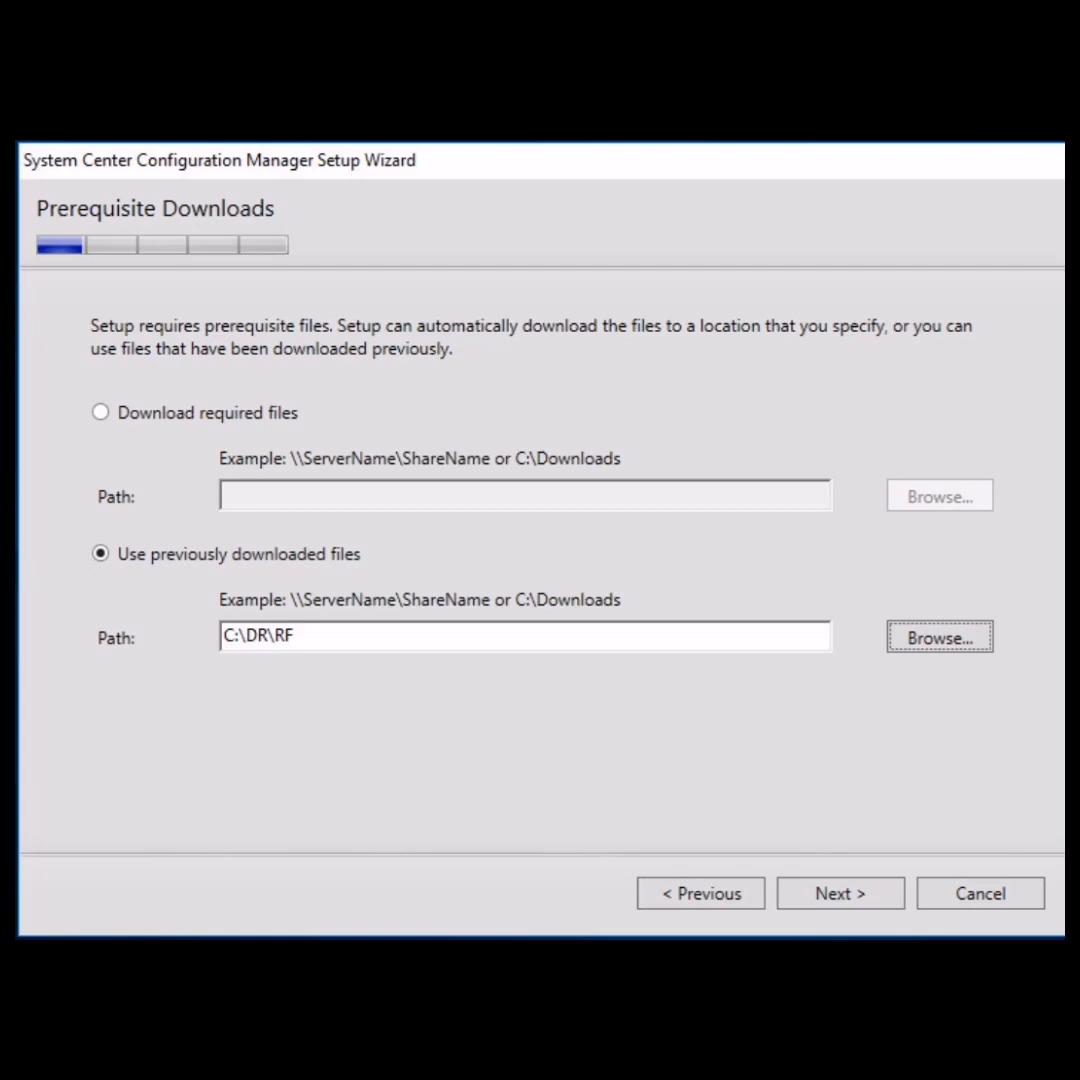
{"action": "left_click", "coordinate": [838, 892]}
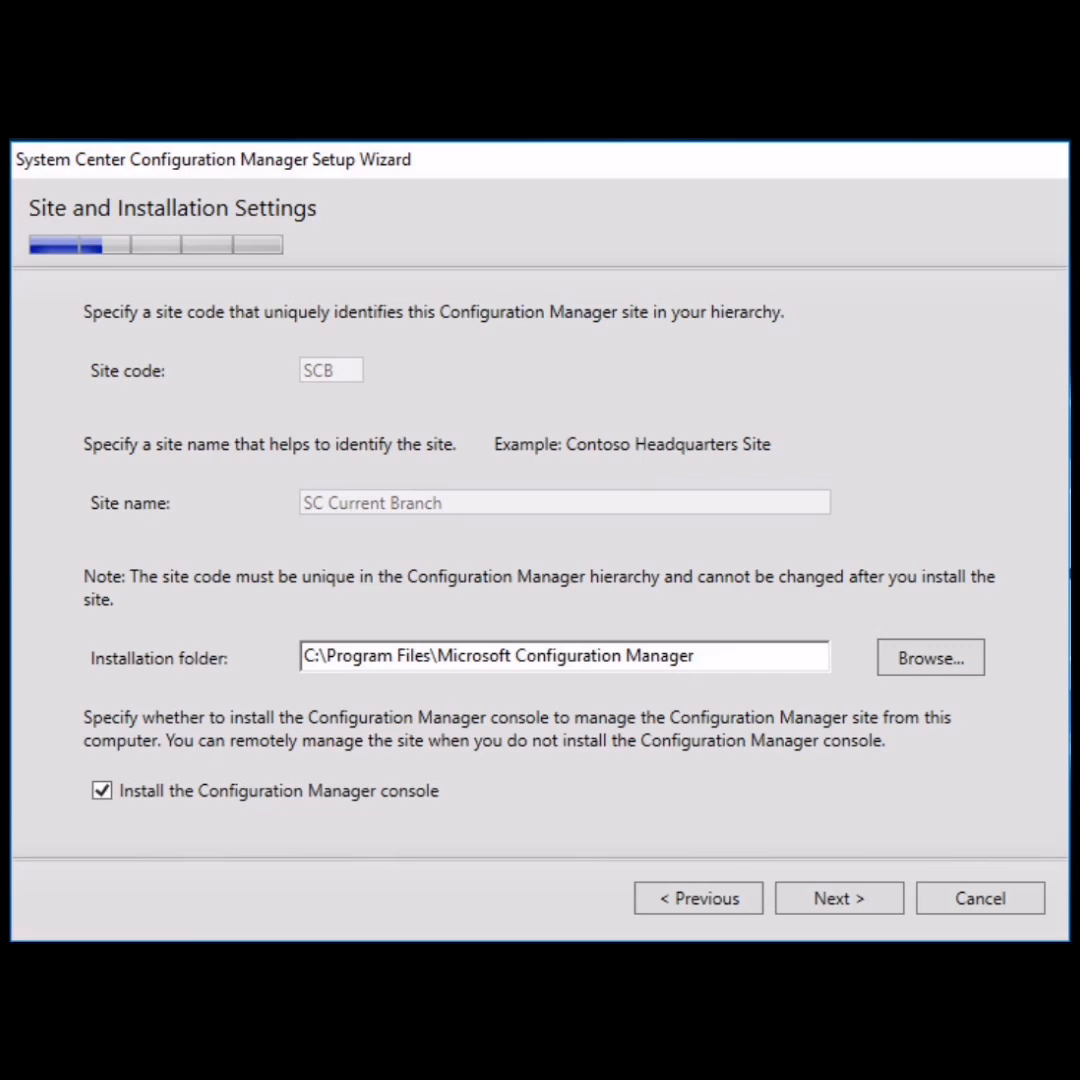
{"action": "left_click", "coordinate": [838, 896]}
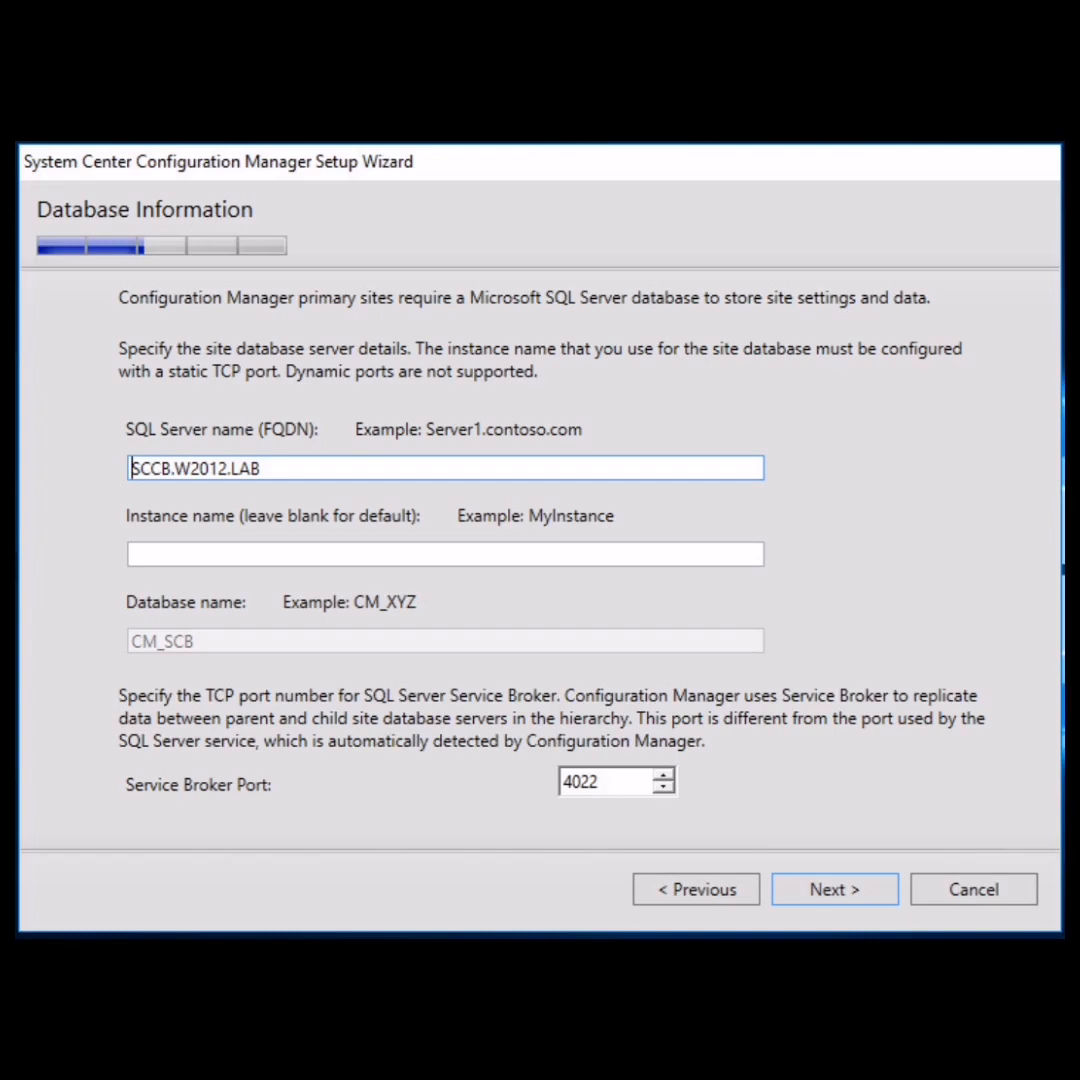
Accept SQL server SCCB.W2012.LAB, its data and log file locations, and the usage data notice.
{"action": "left_click", "coordinate": [834, 888]}
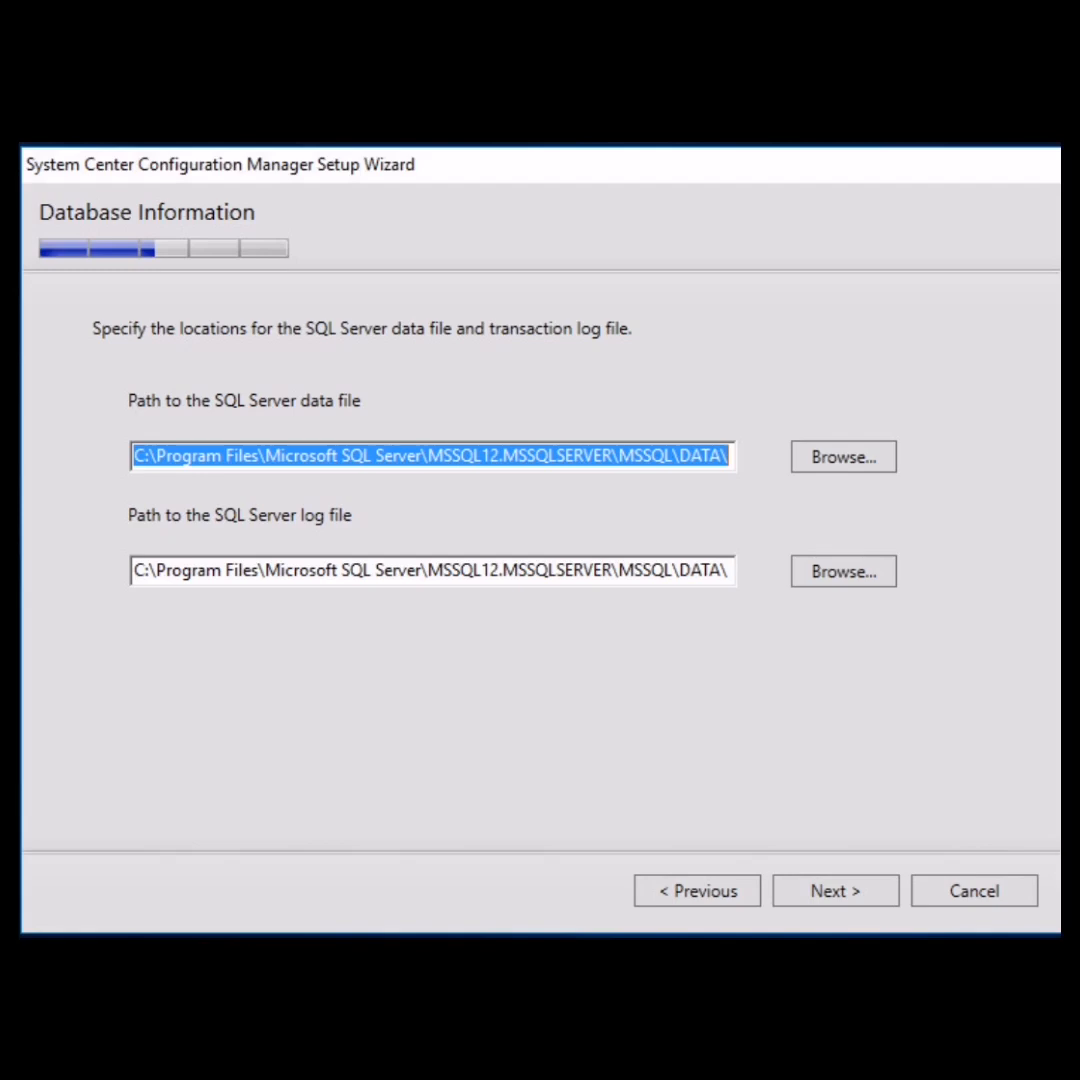
{"action": "left_click", "coordinate": [836, 890]}
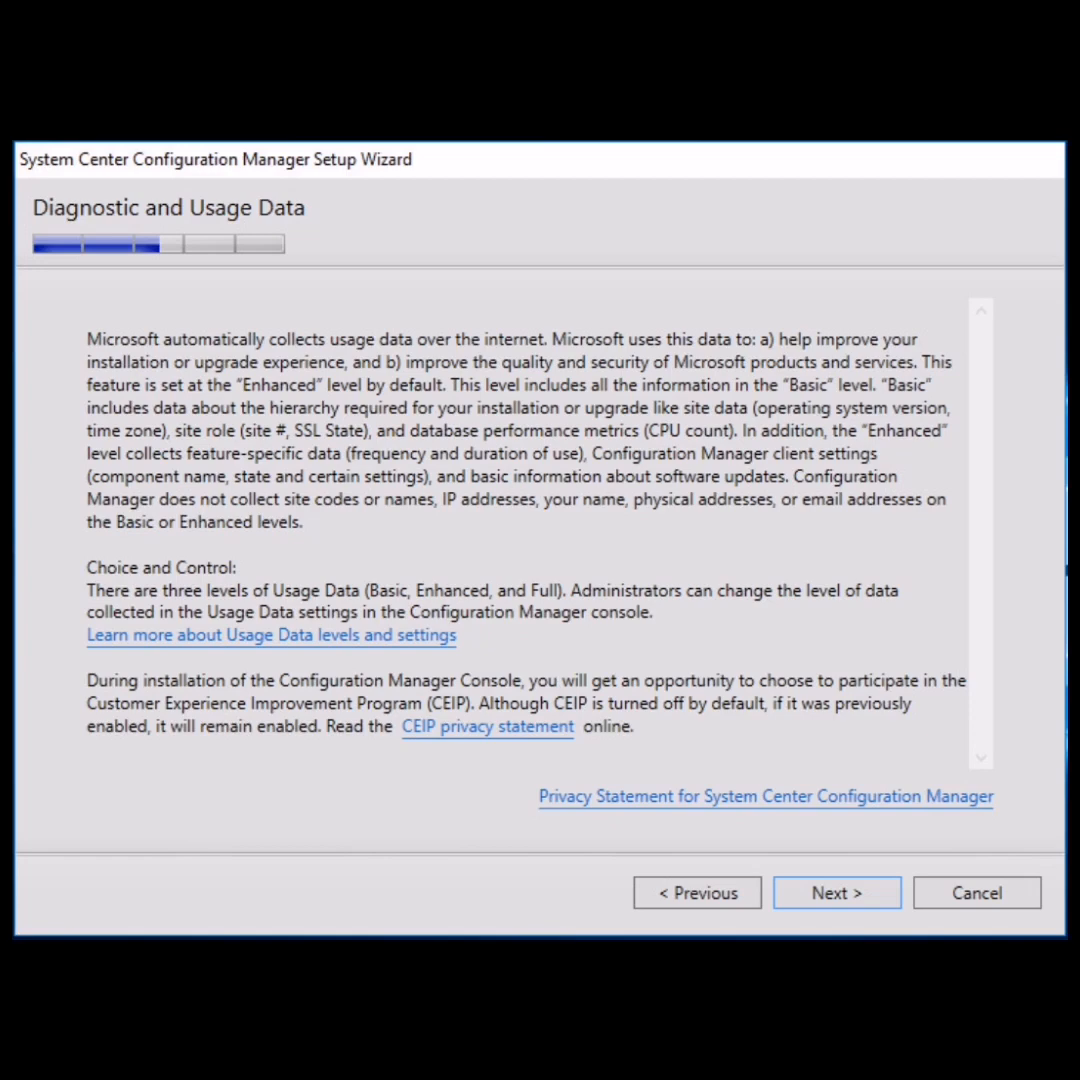
{"action": "left_click", "coordinate": [836, 892]}
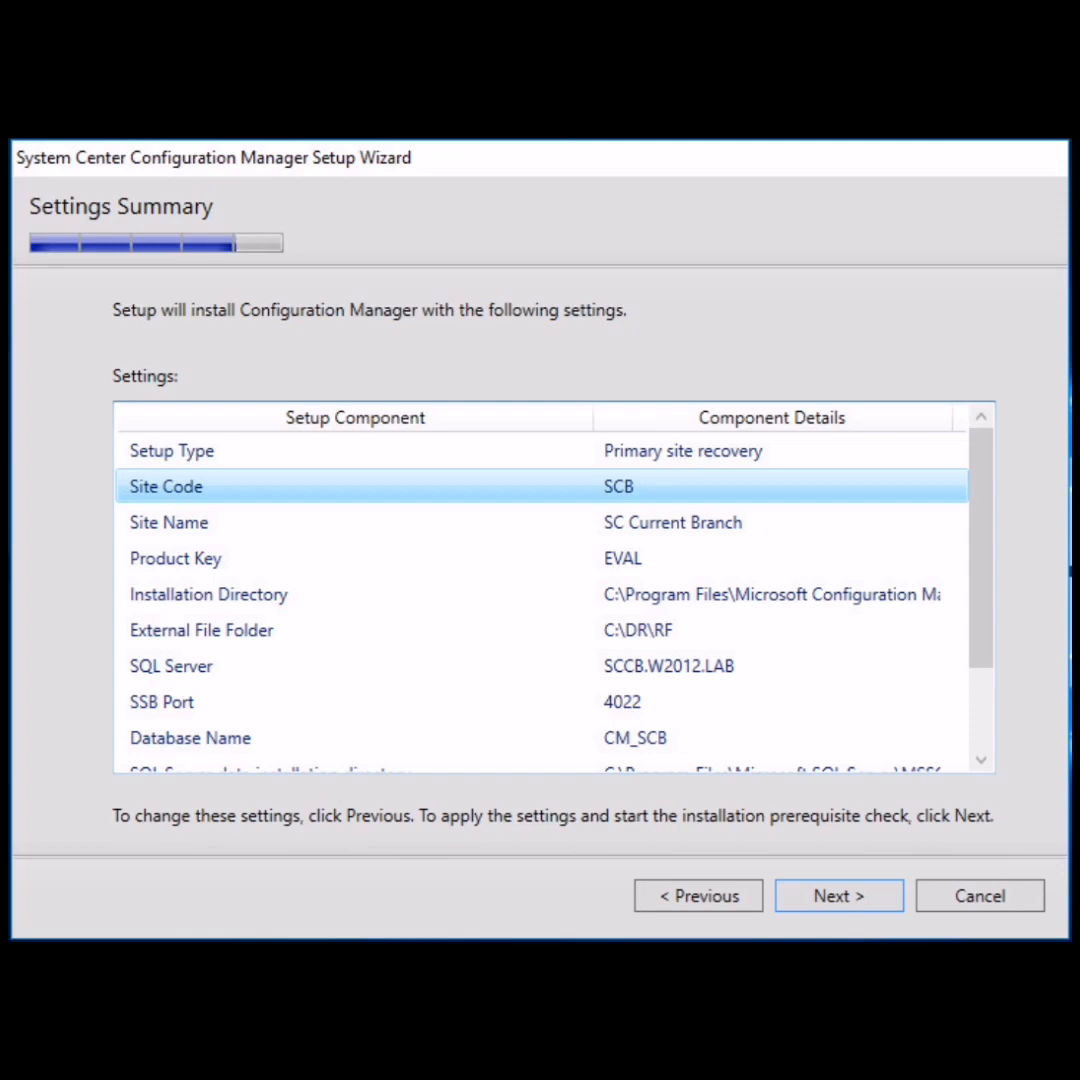
Run the site recovery from the Settings Summary and reach the Finished page's post-recovery actions.
{"action": "left_click", "coordinate": [838, 896]}
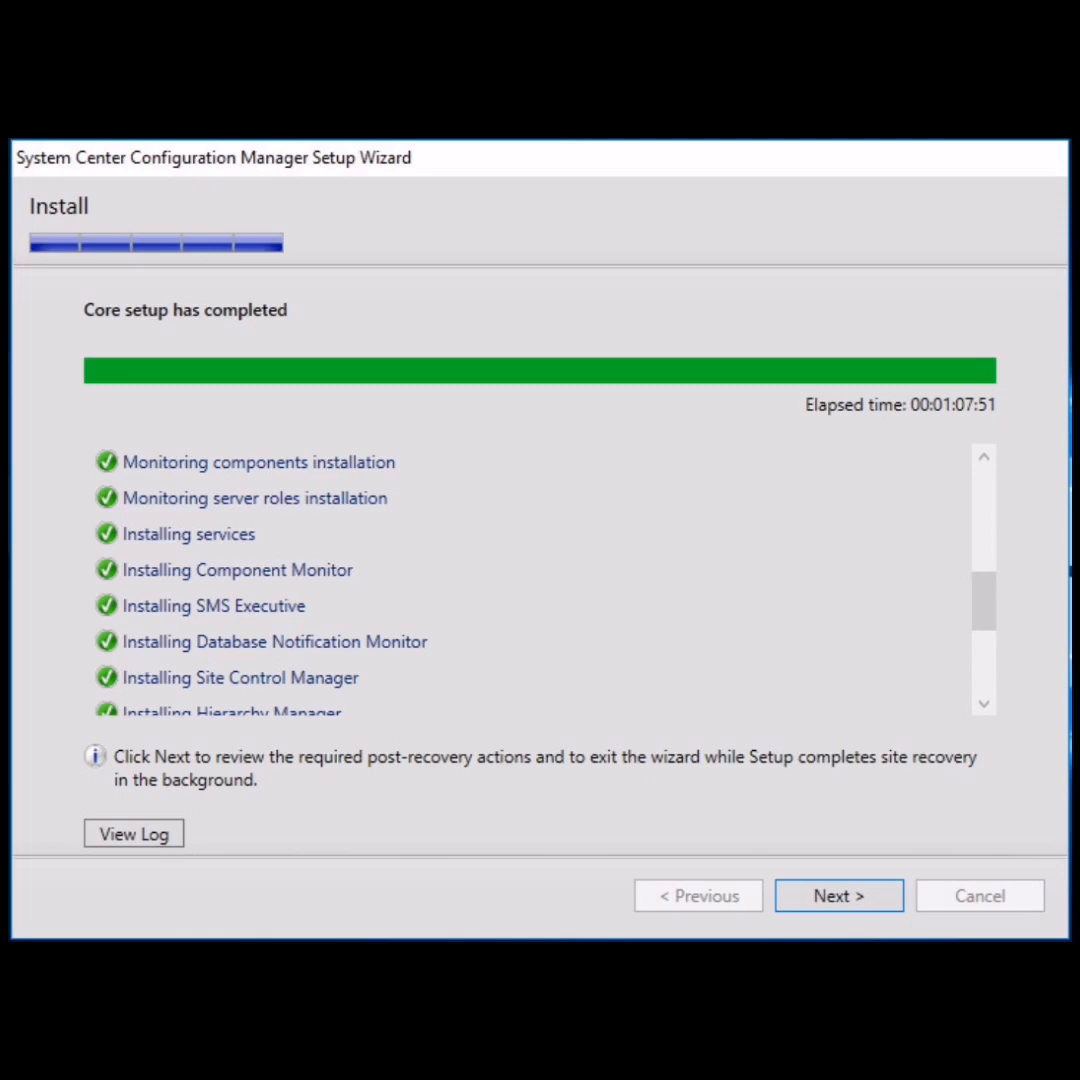
{"action": "left_click", "coordinate": [838, 896]}
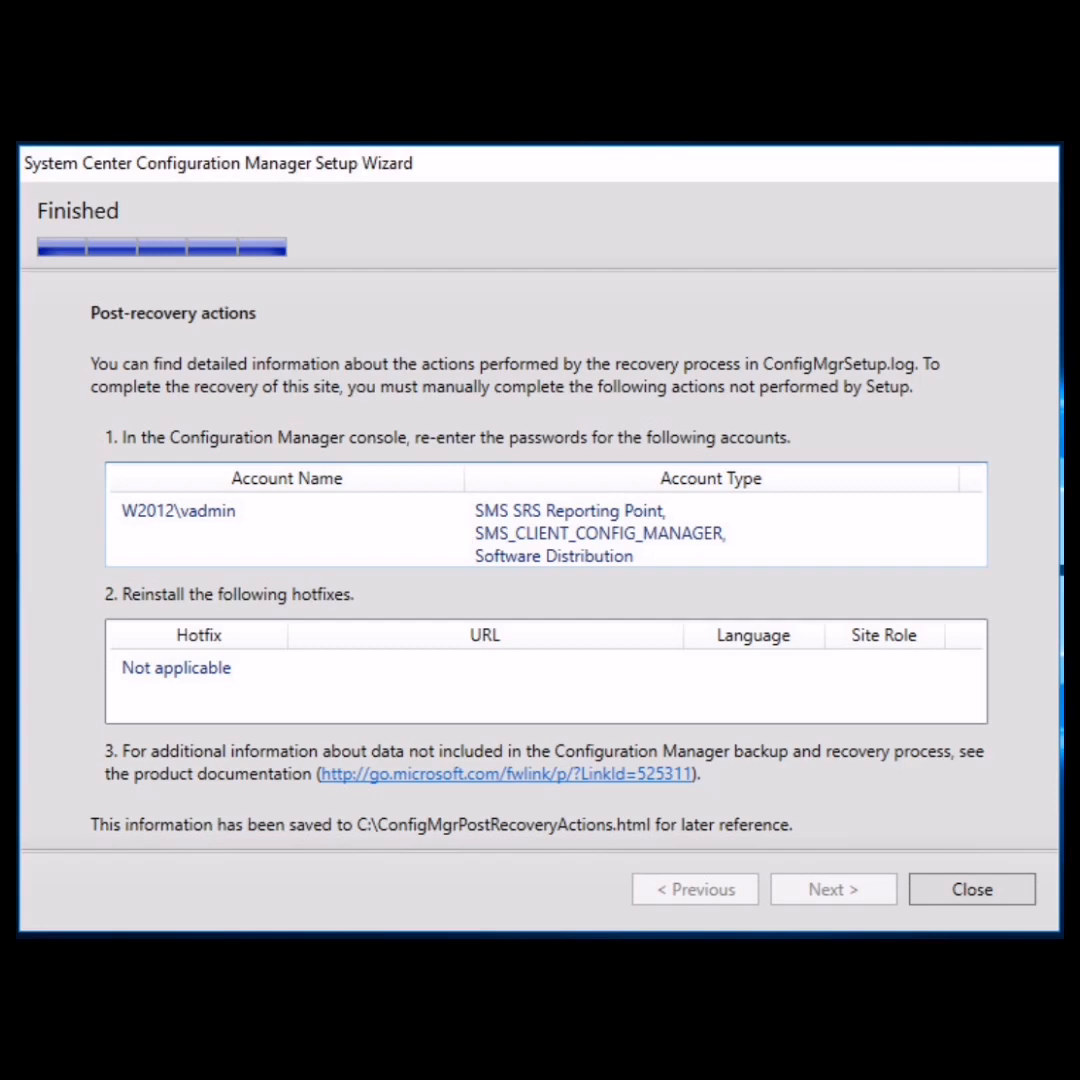